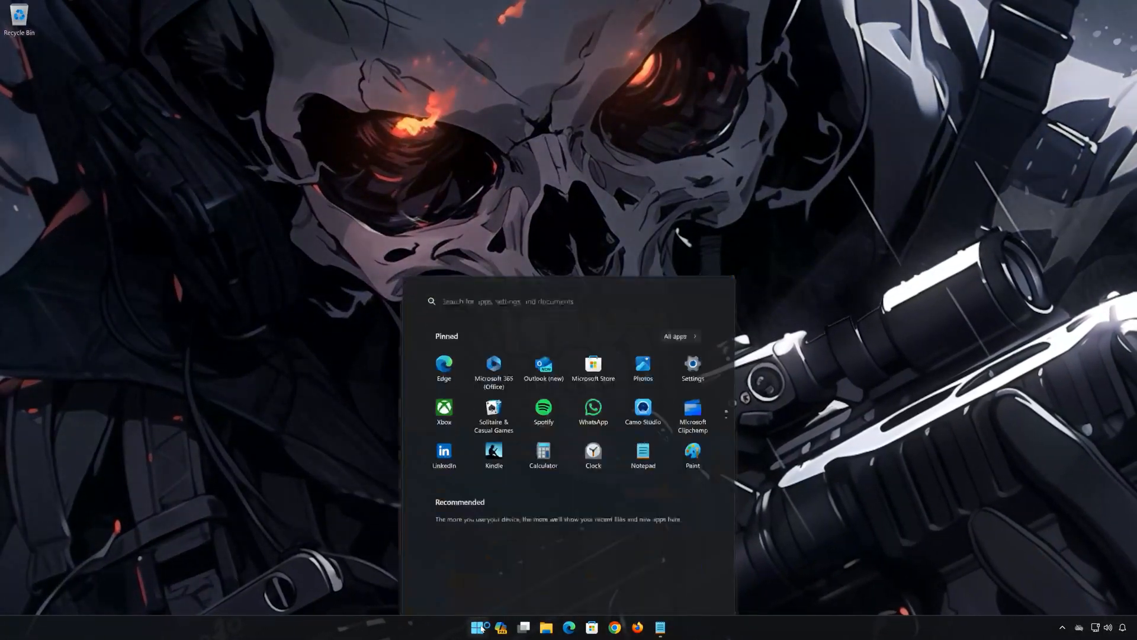
- Launch Windows PowerShell as administrator from Start search and approve the UAC prompt
type("power")
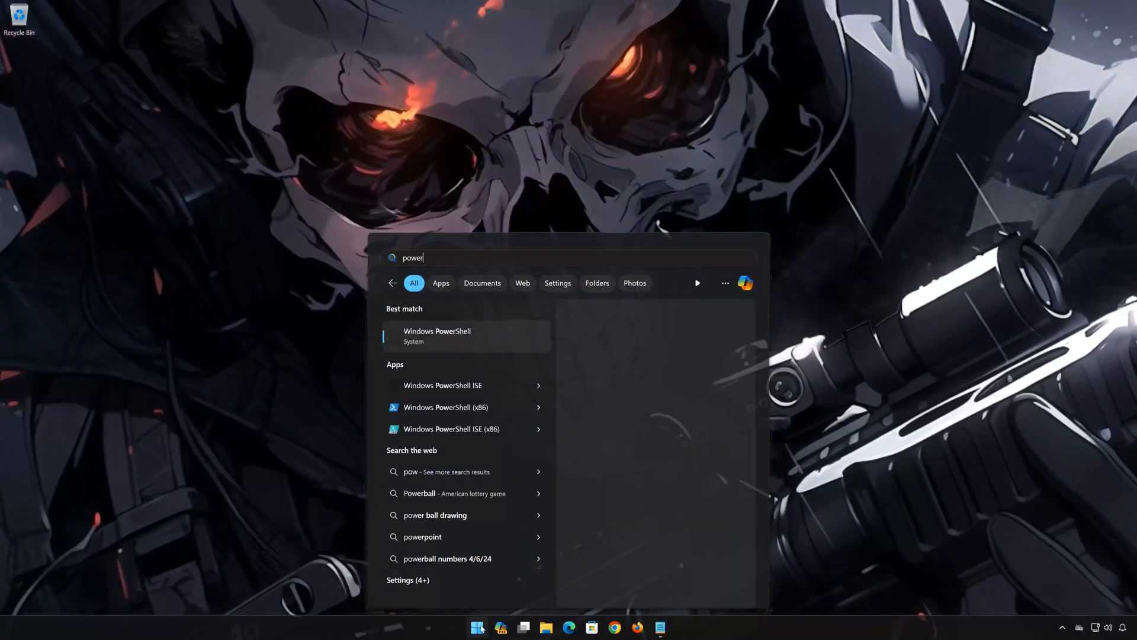
type("shell")
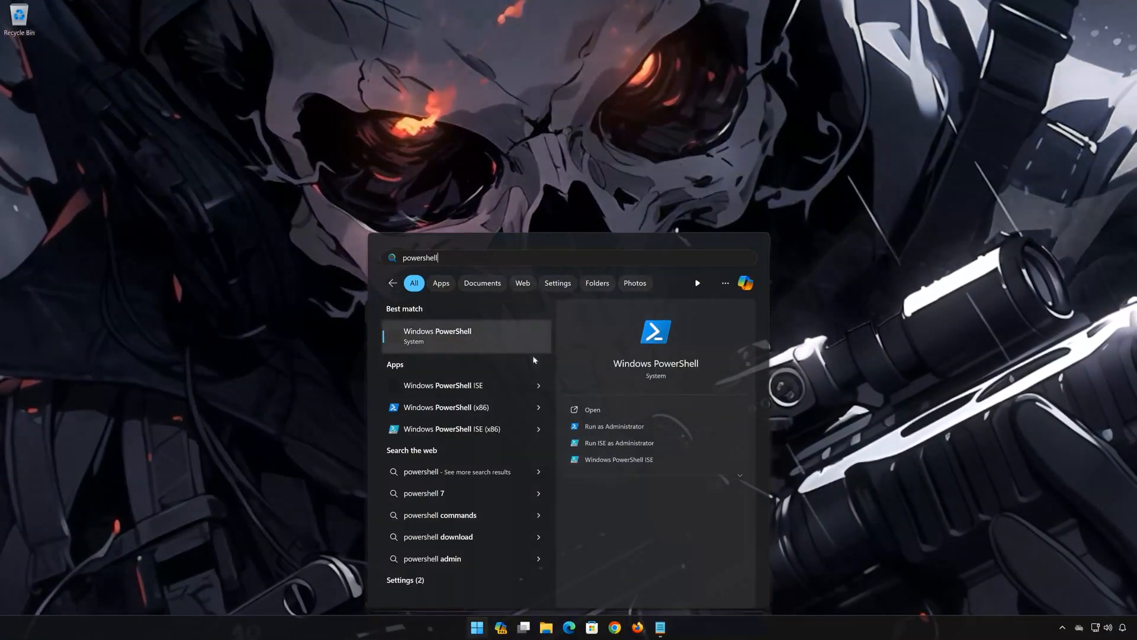
left_click(614, 425)
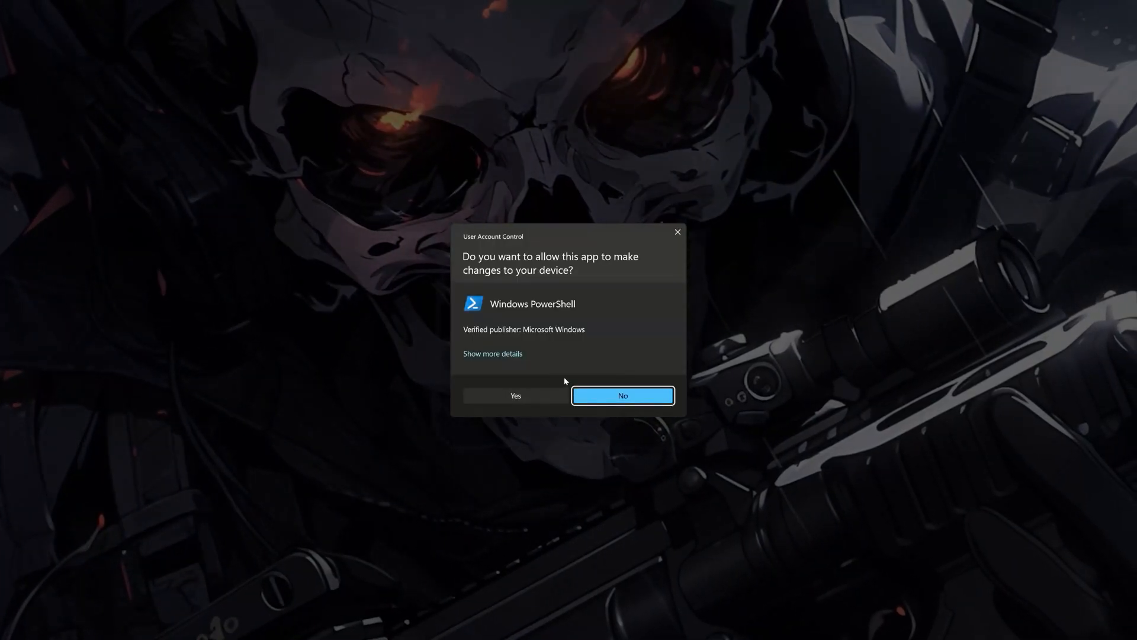
left_click(515, 395)
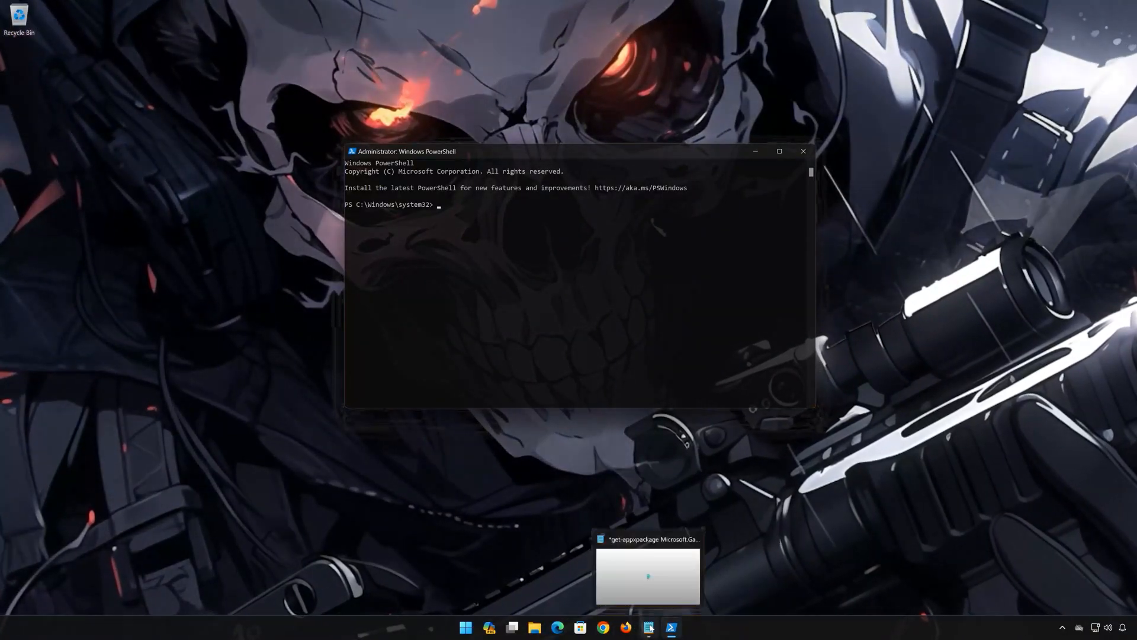
- Paste the get-appxpackage | remove-AppxPackage -allusers command via the console's Edit menu
left_click(647, 576)
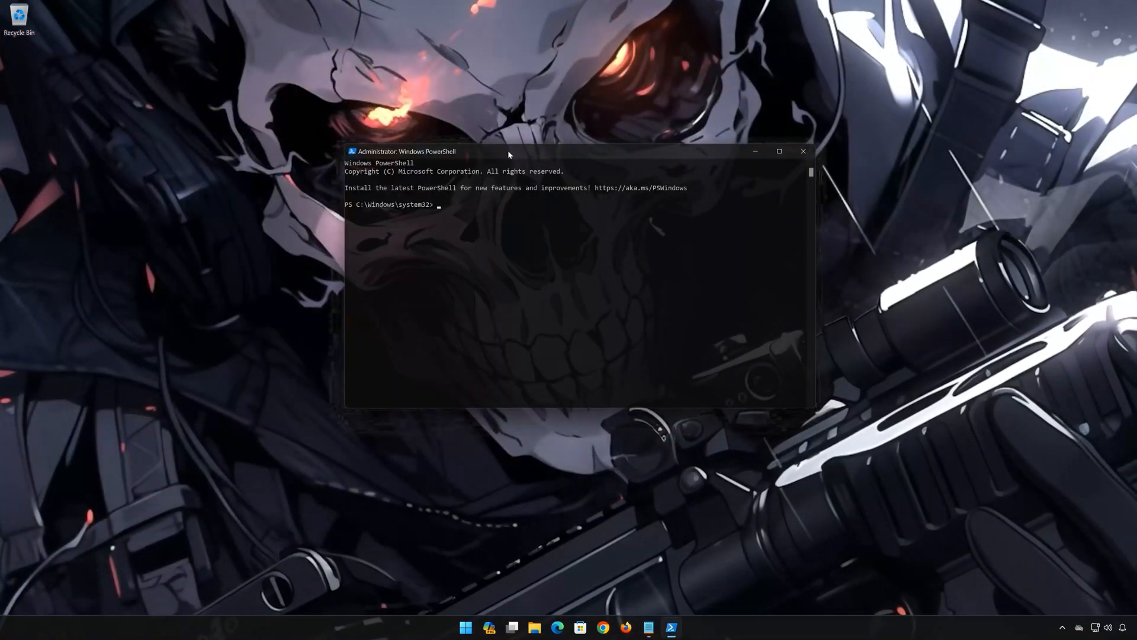
right_click(407, 151)
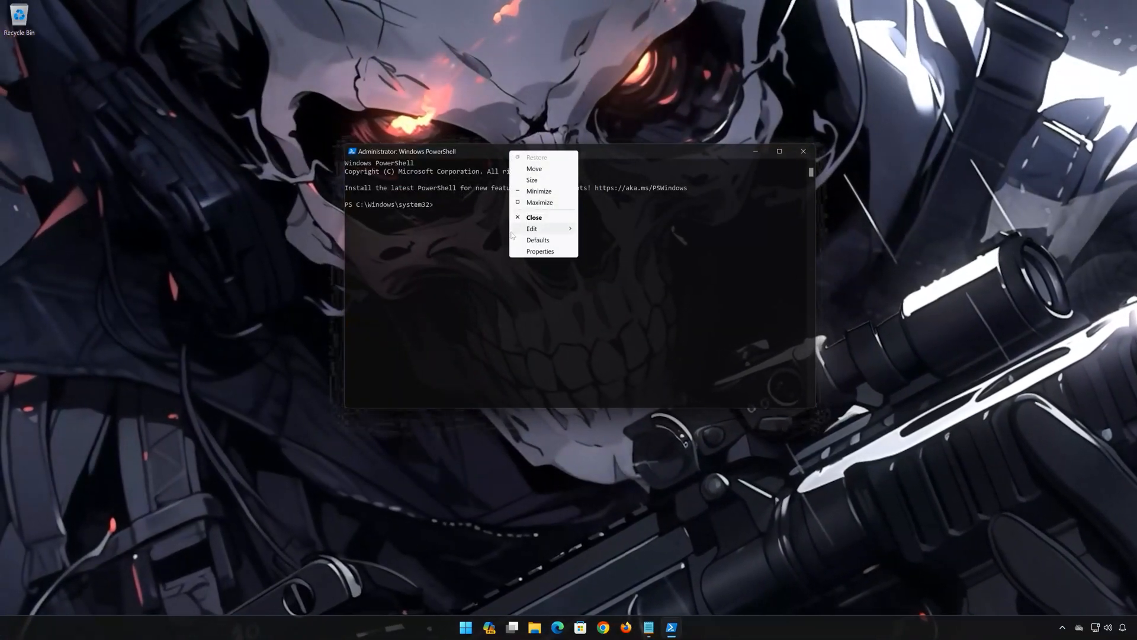
left_click(532, 229)
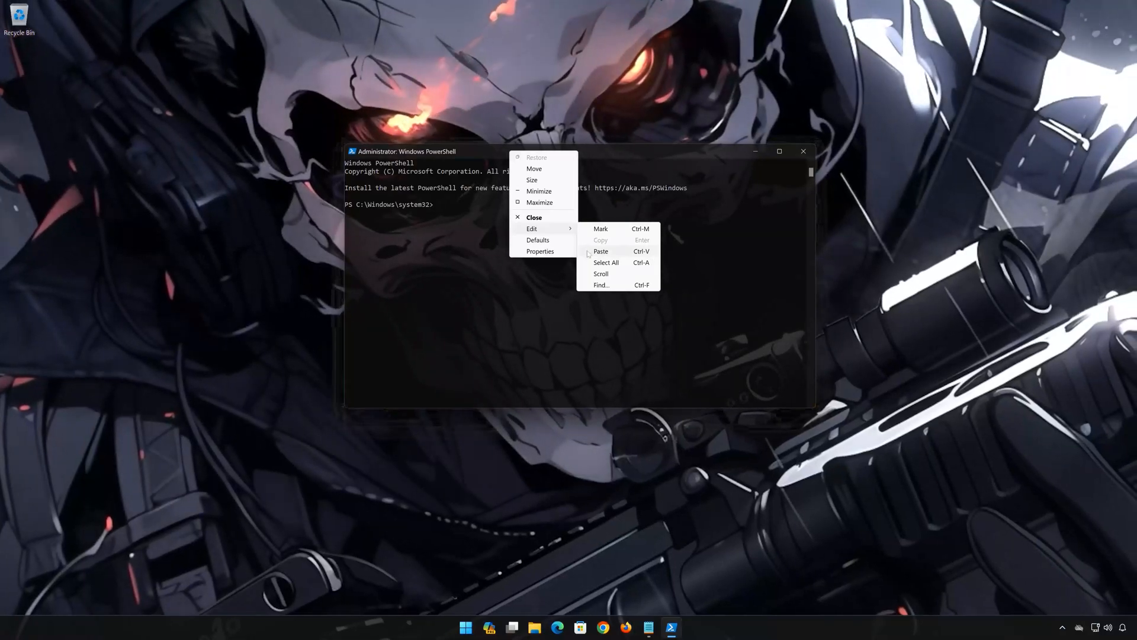
left_click(601, 251)
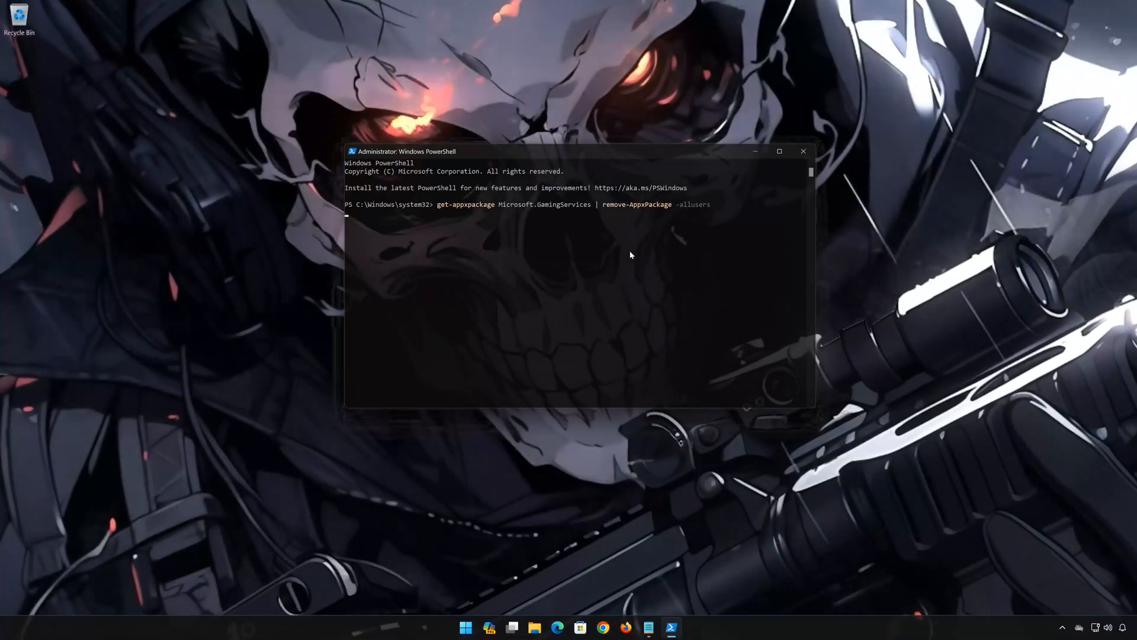
- Run the removal, then paste and run the 'start ms-windows-store://pdp/...' command for Gaming Services
key("Return")
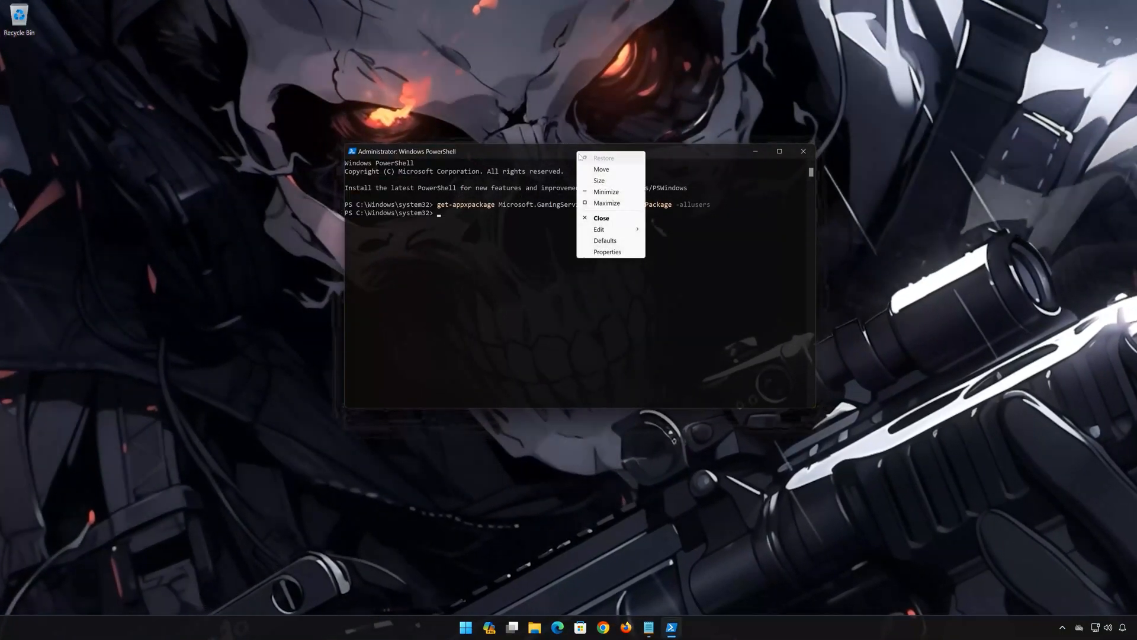
left_click(600, 229)
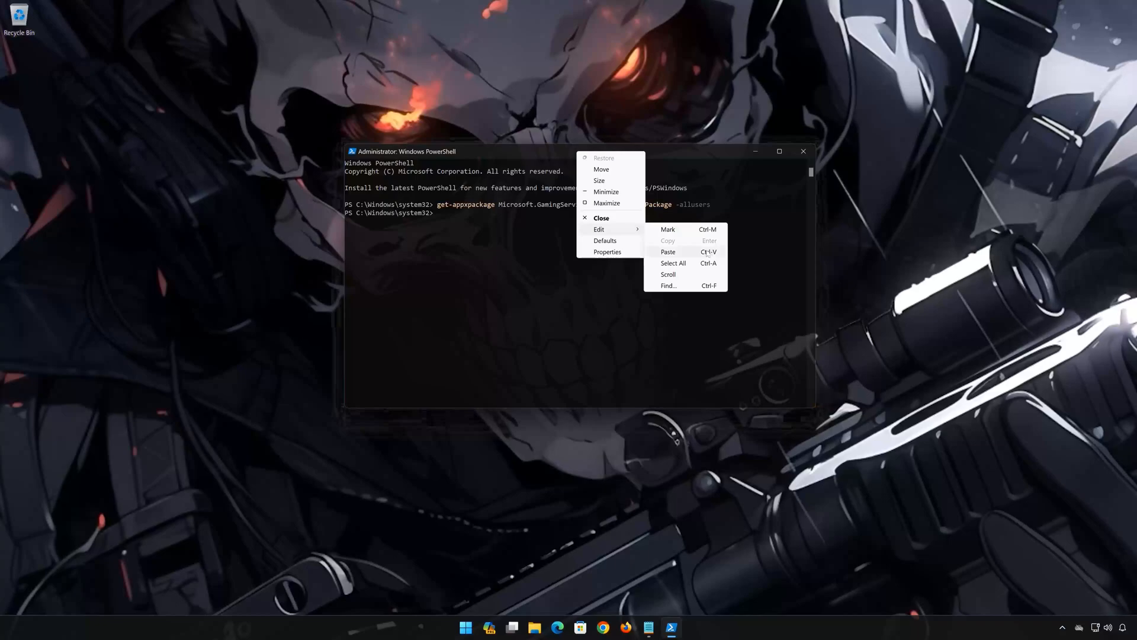
left_click(667, 251)
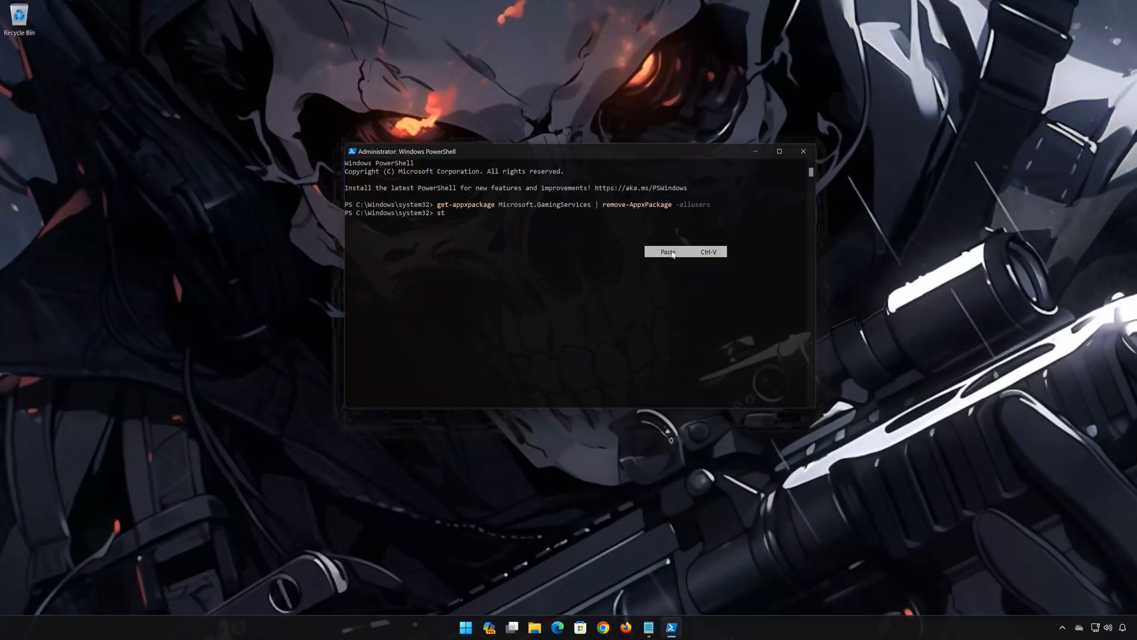
left_click(666, 251)
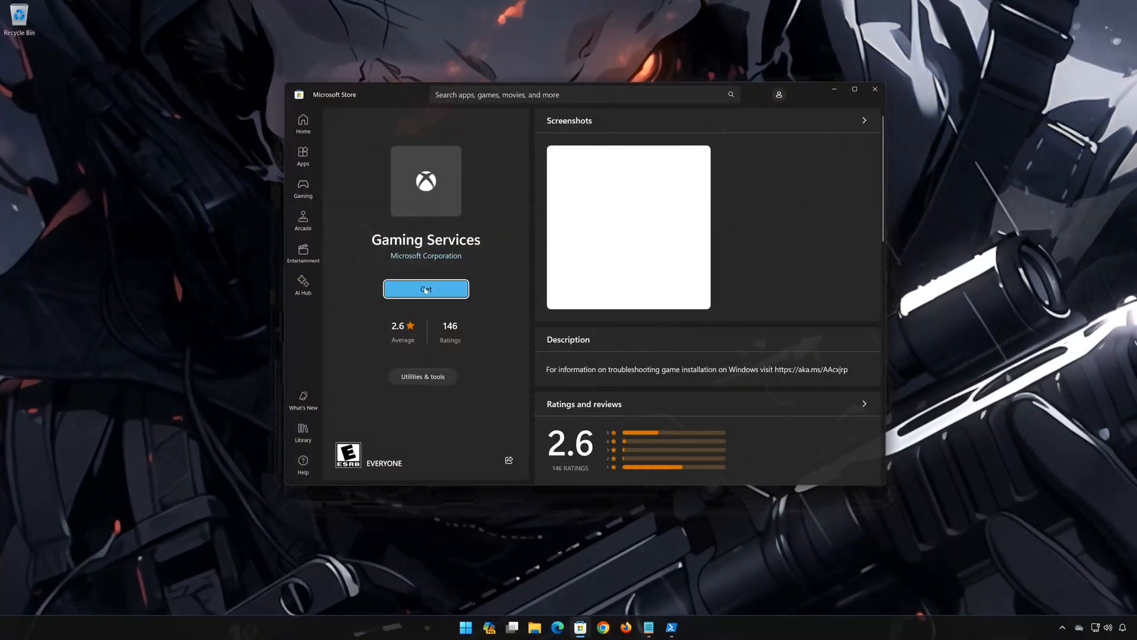
- Get Gaming Services from its Store page and approve the installer's UAC prompt
left_click(425, 289)
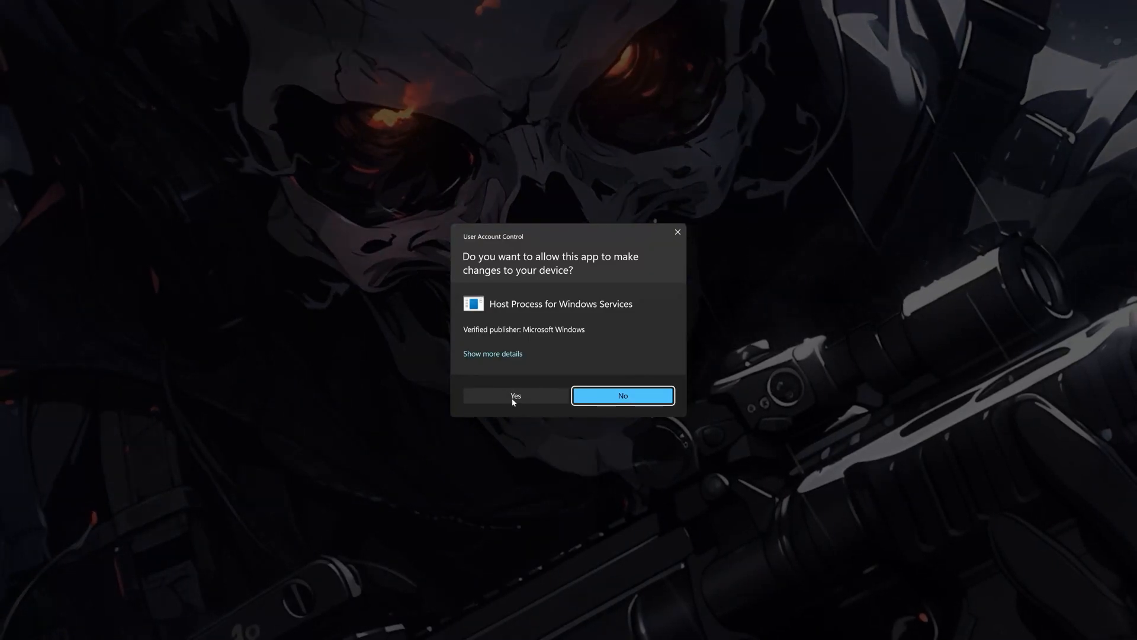
left_click(516, 396)
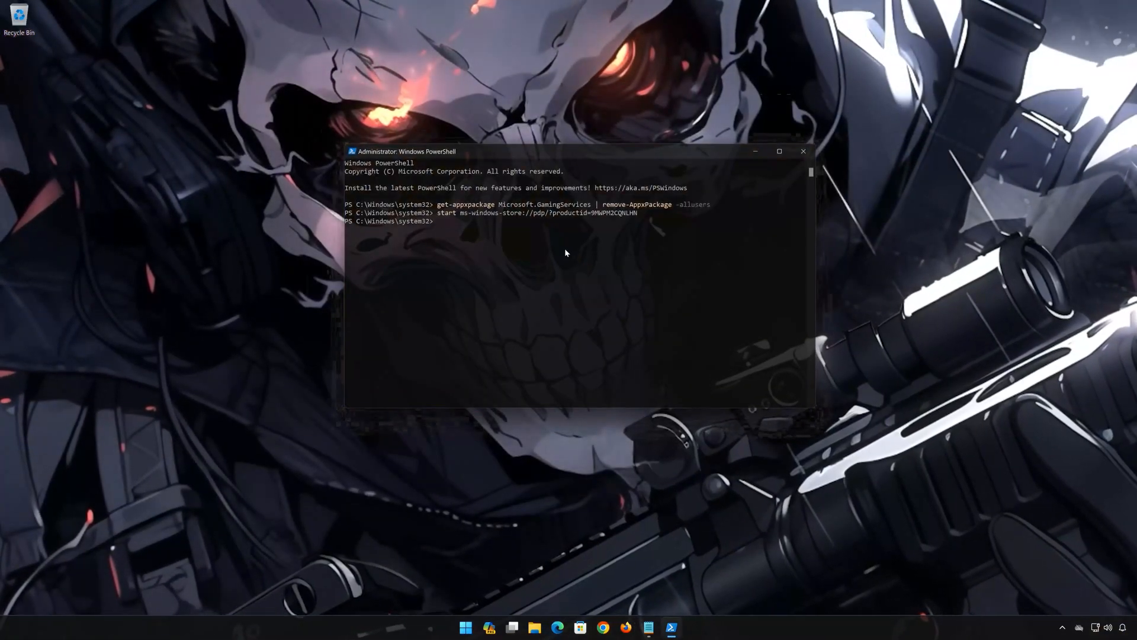
- Exit the administrator PowerShell console, returning to the Xbox app's Call of Duty page
type("exit")
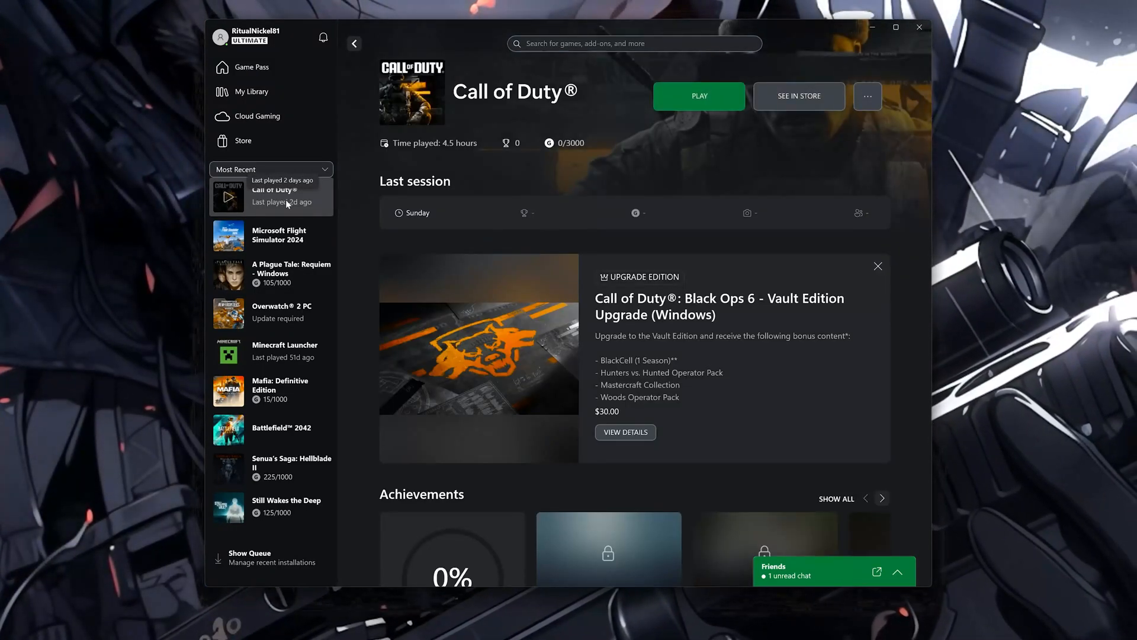
- Queue a Verify and Repair of Call of Duty's files from its Manage > Files options
left_click(868, 96)
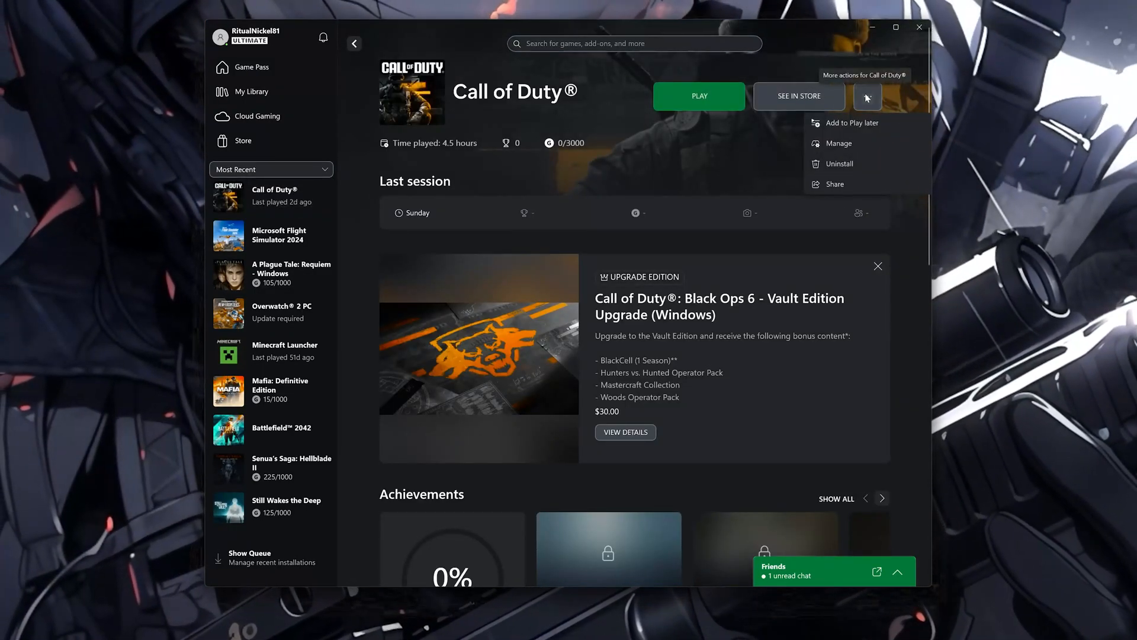
left_click(841, 143)
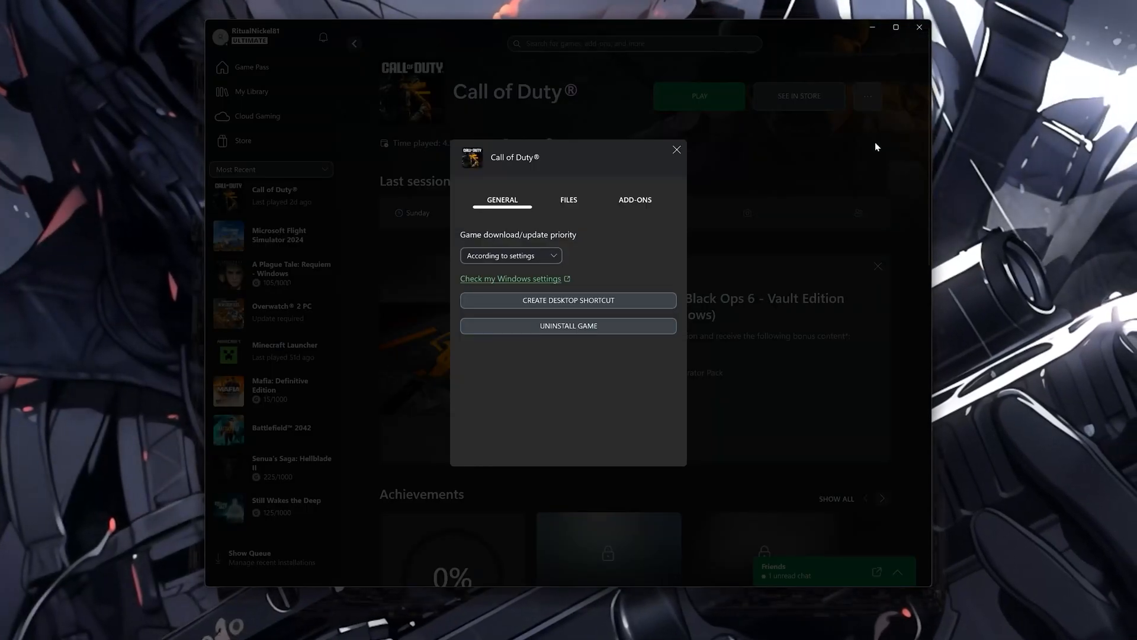
left_click(568, 199)
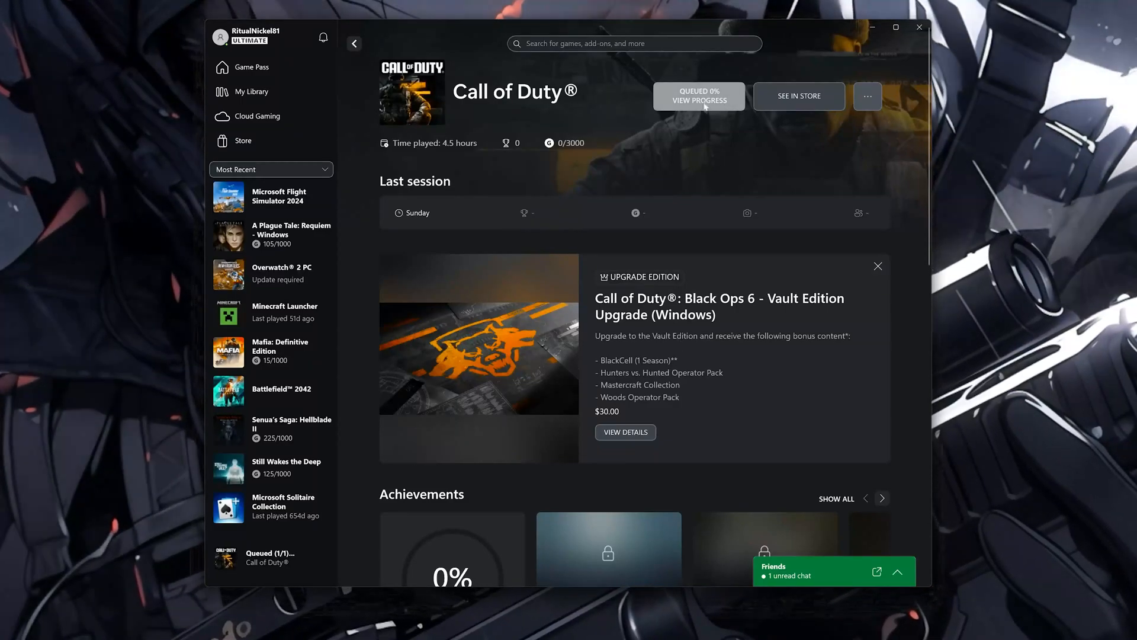
left_click(699, 95)
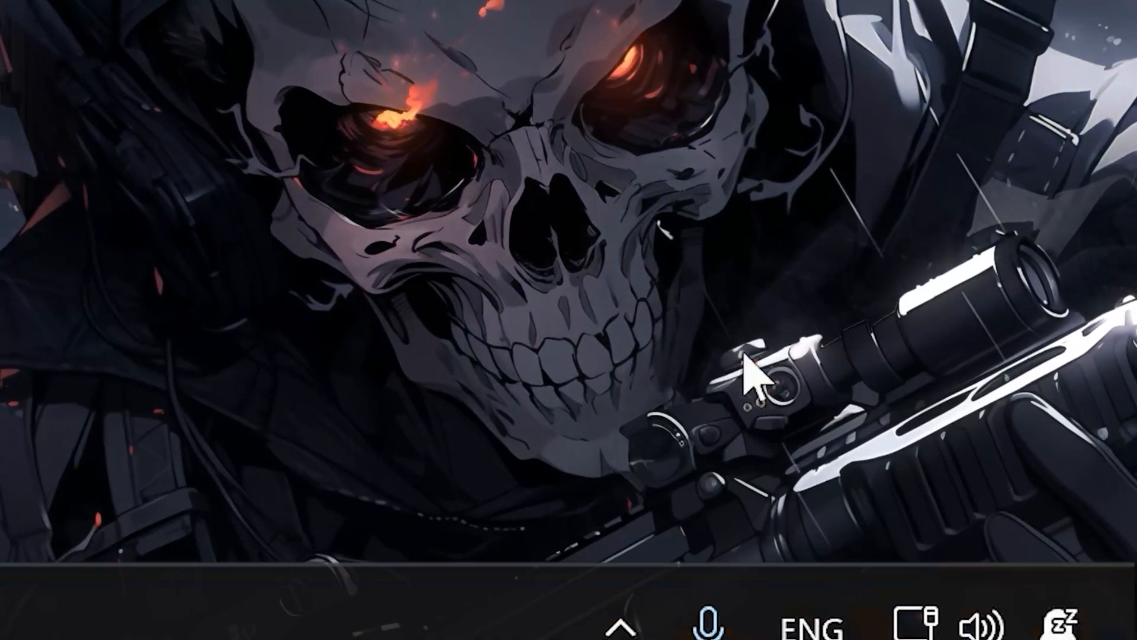
- Exit Vanguard from its icon in the taskbar tray overflow
left_click(622, 624)
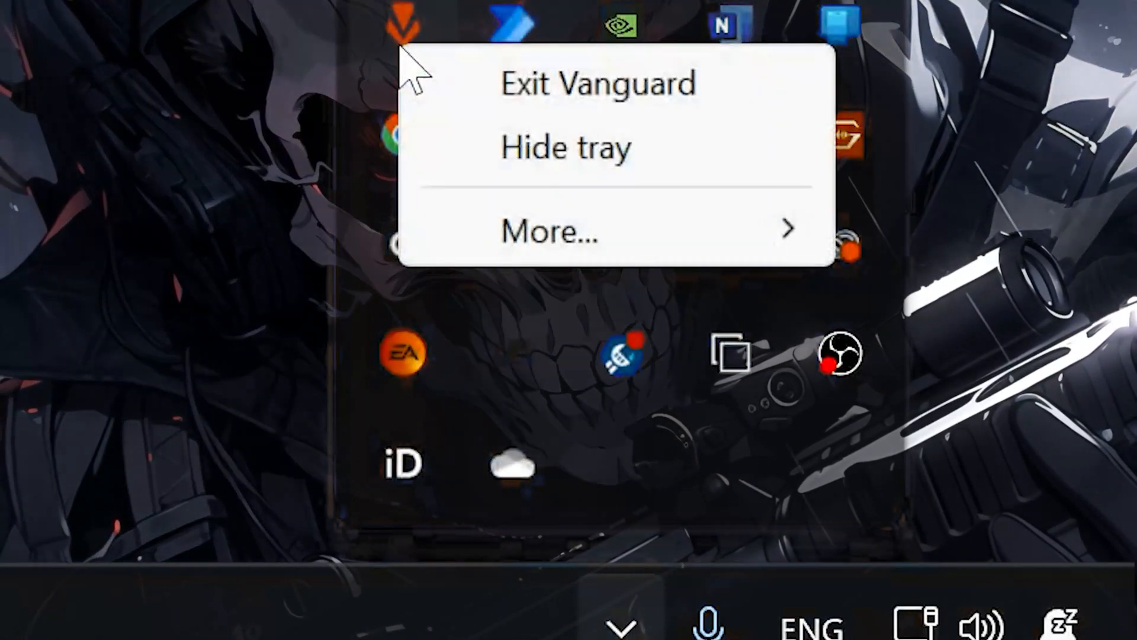
mouse_move(620, 91)
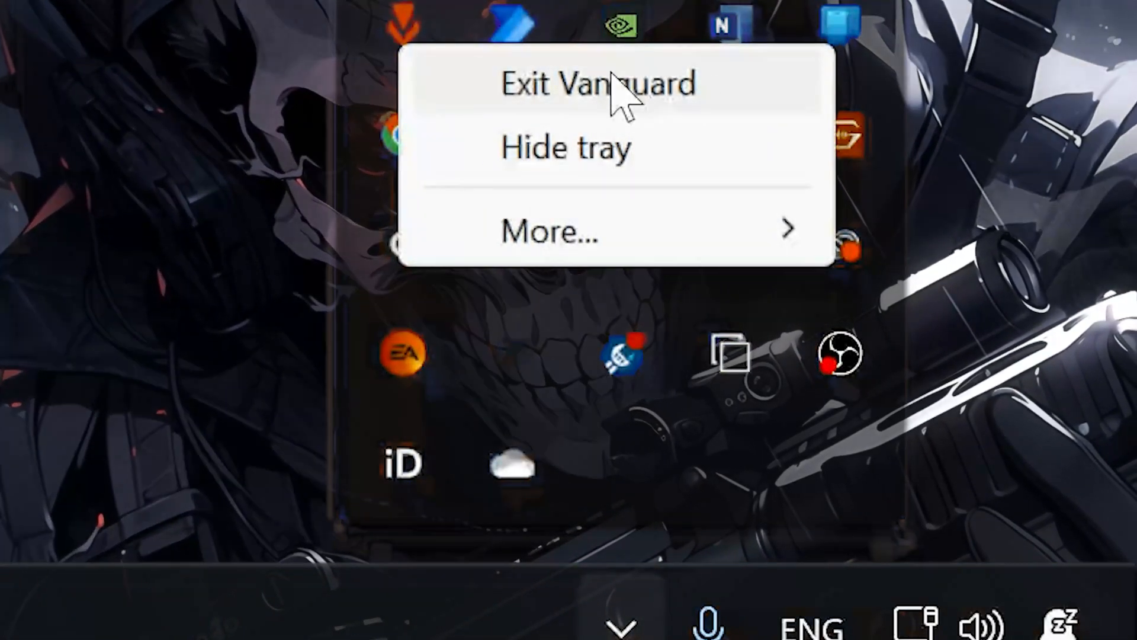
left_click(596, 83)
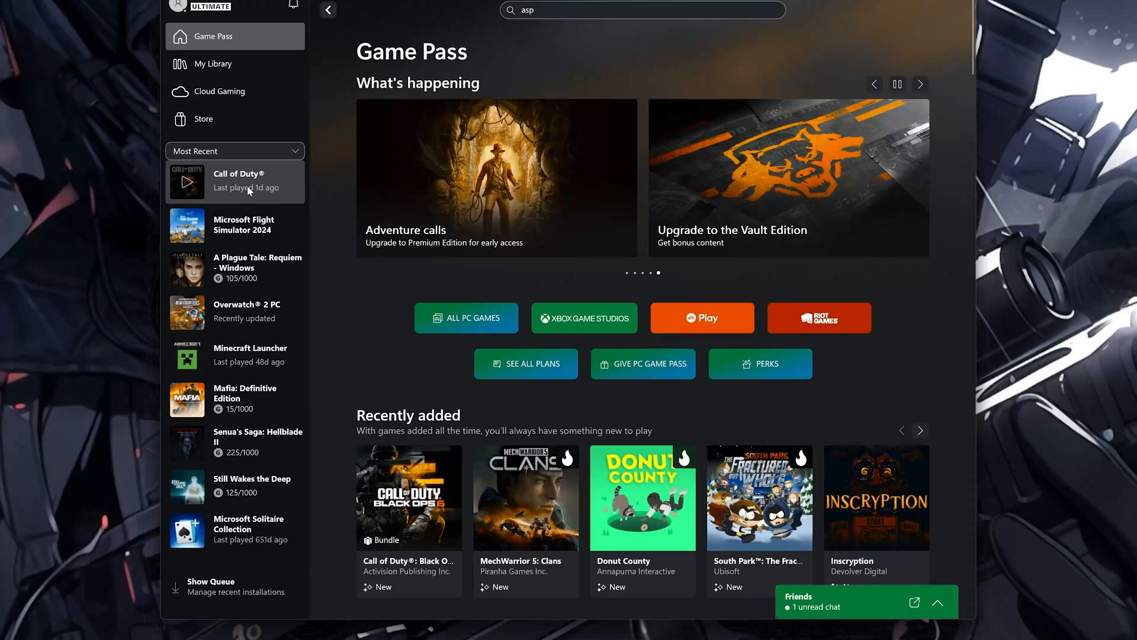
- Start Change Drive for Call of Duty from Manage > Files, bringing up the drive picker
left_click(238, 181)
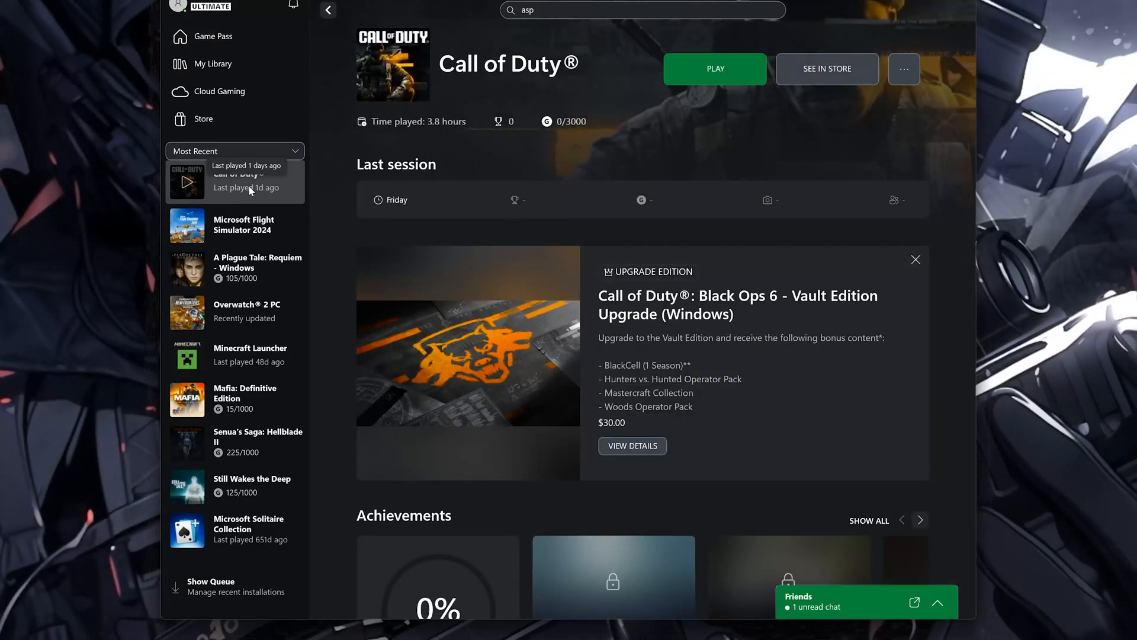
mouse_move(904, 69)
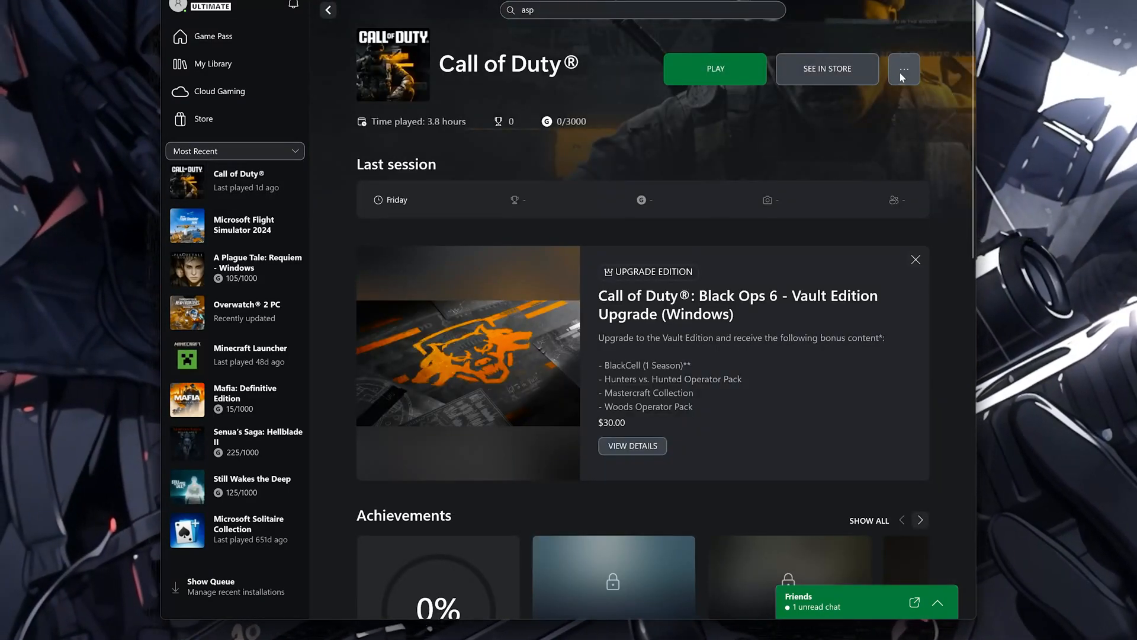
left_click(902, 69)
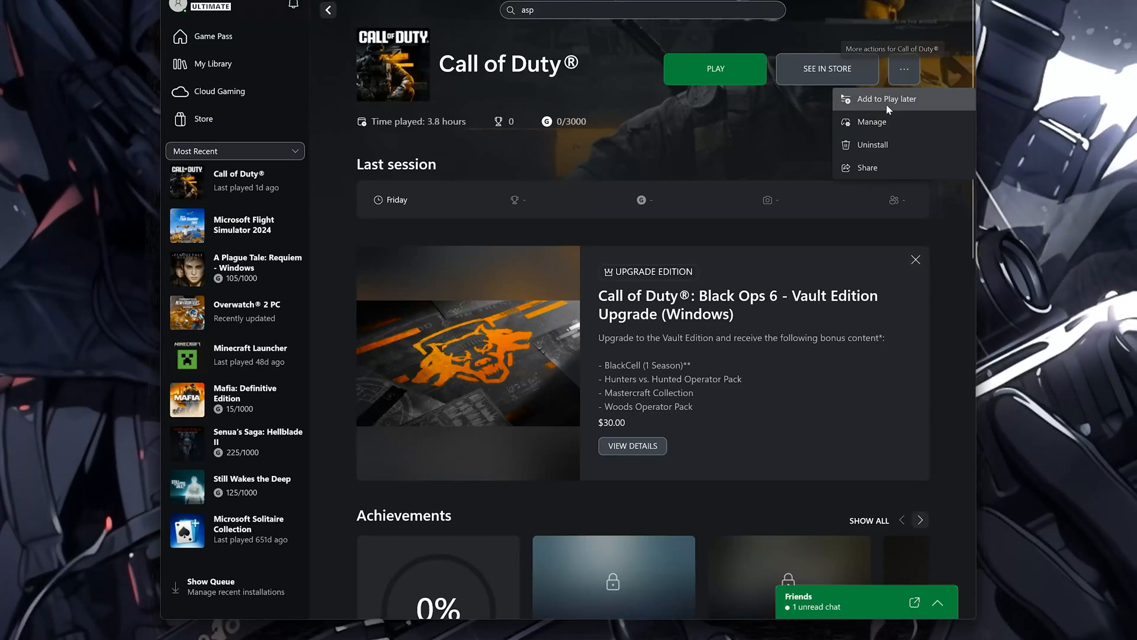
mouse_move(890, 122)
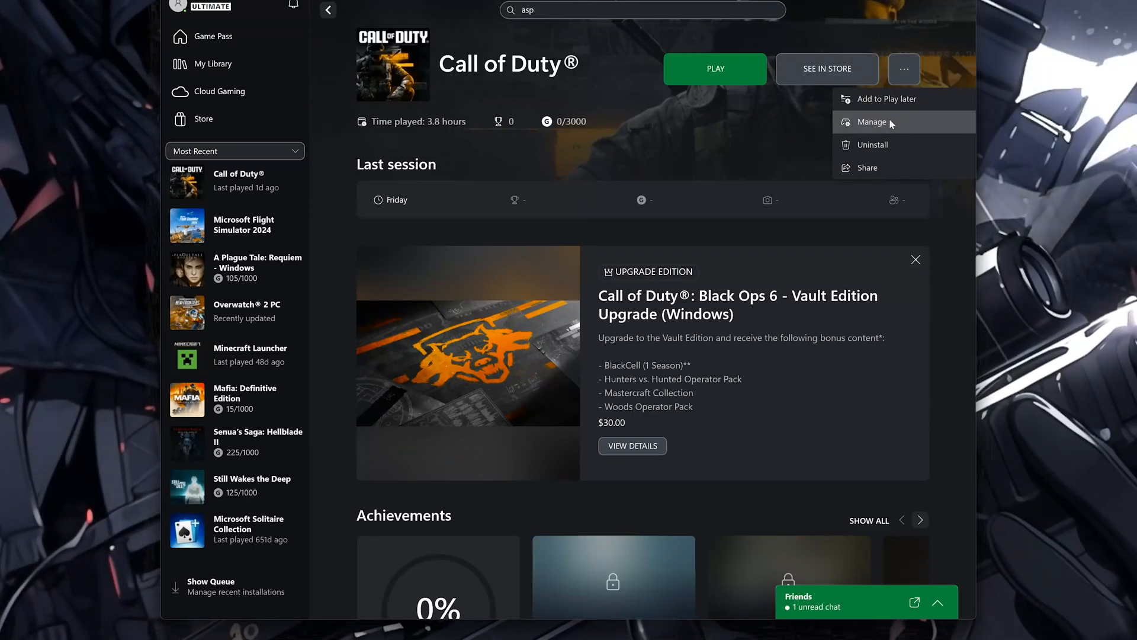
left_click(870, 121)
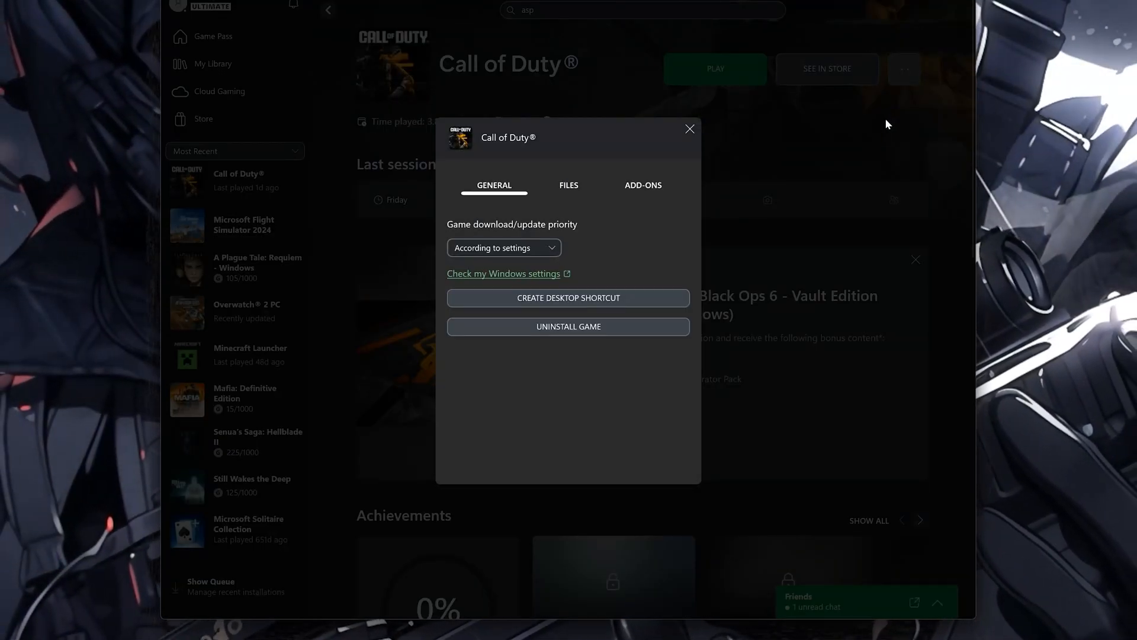
mouse_move(608, 184)
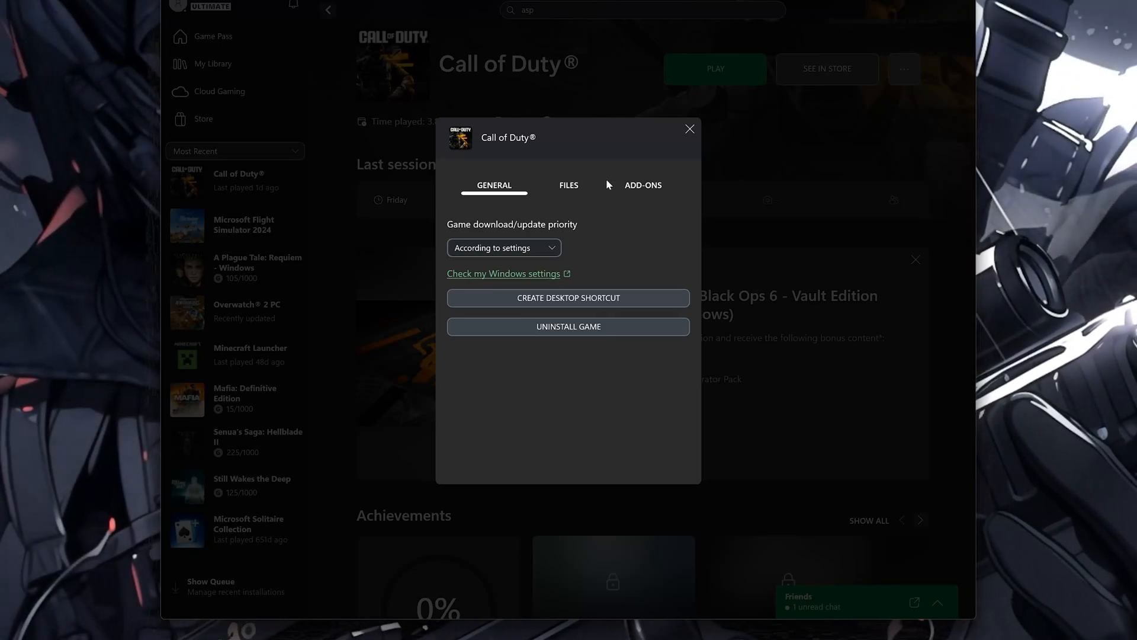
left_click(568, 185)
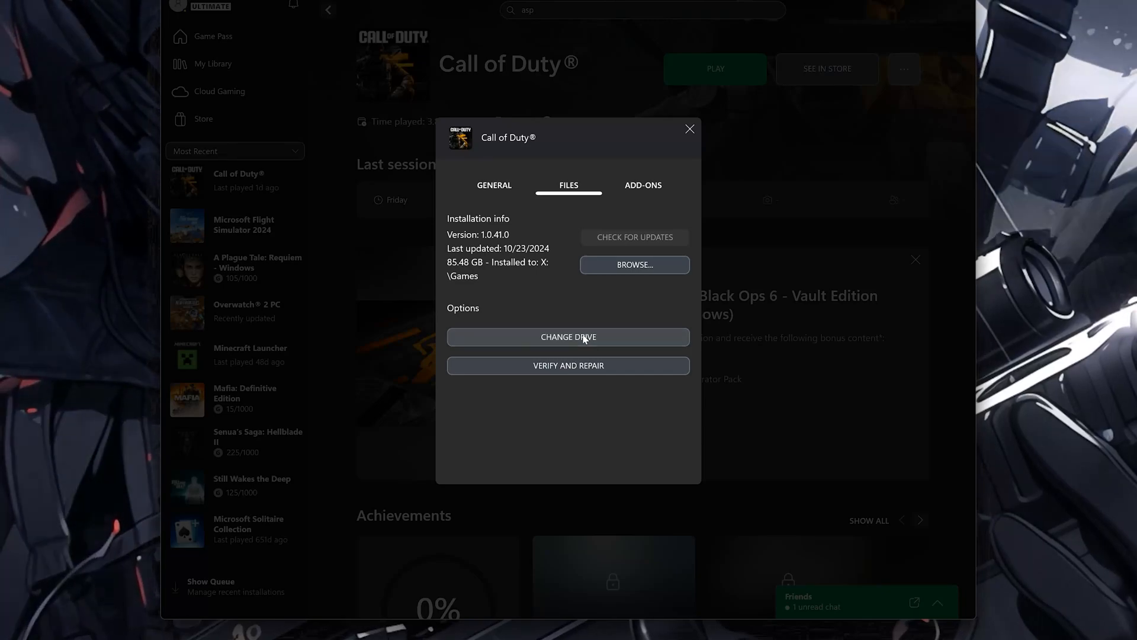
left_click(568, 337)
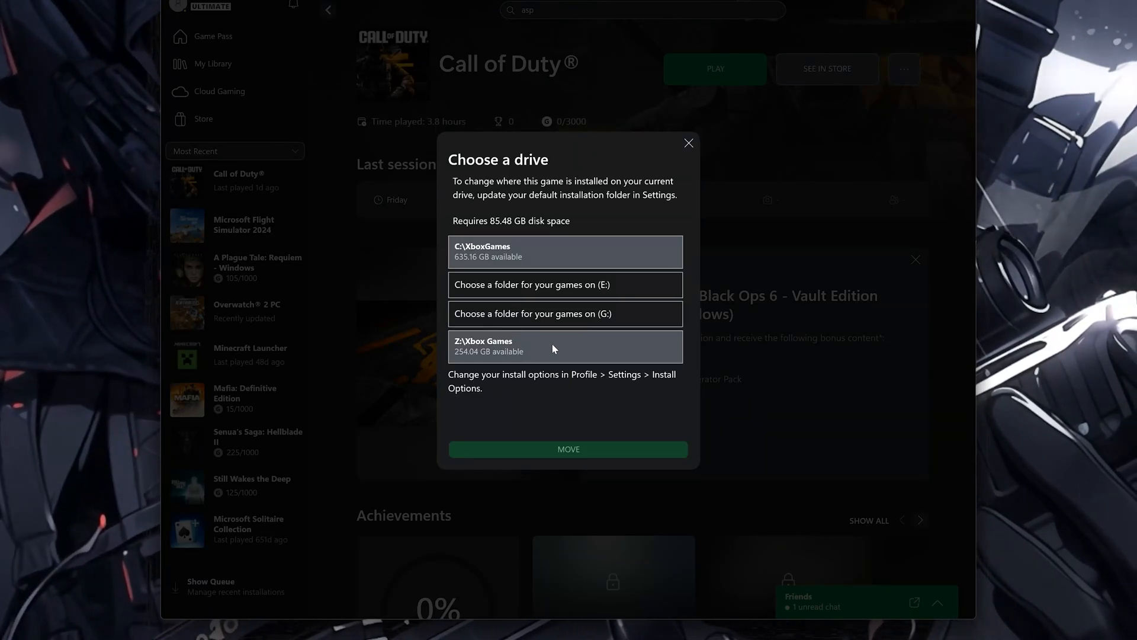